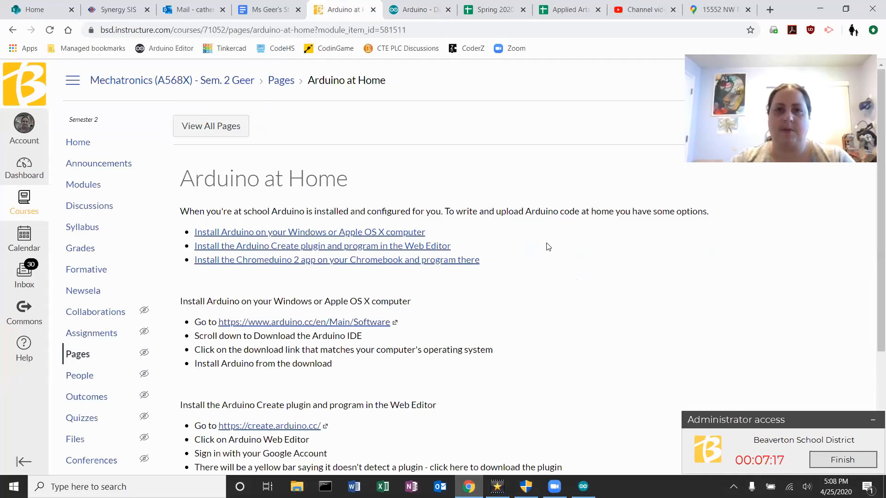
# - Follow the create.arduino.cc link from the Arduino at Home course page
pyautogui.scroll(-3)
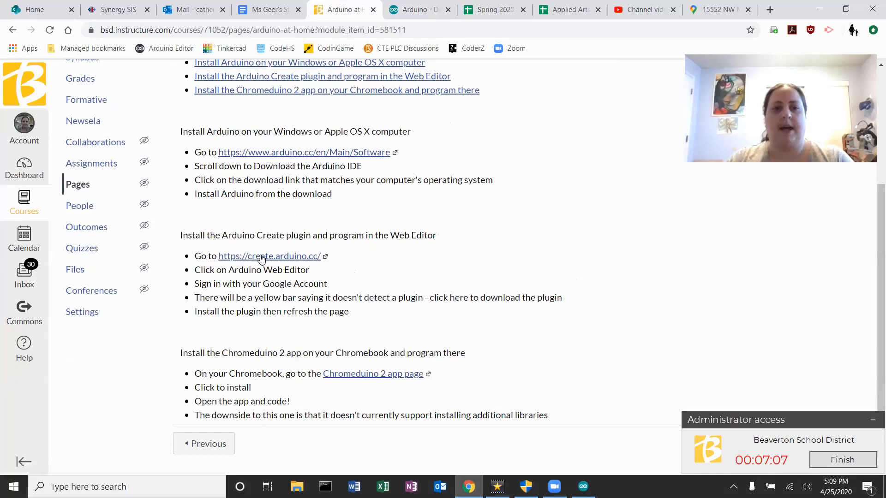
pyautogui.moveTo(269, 255)
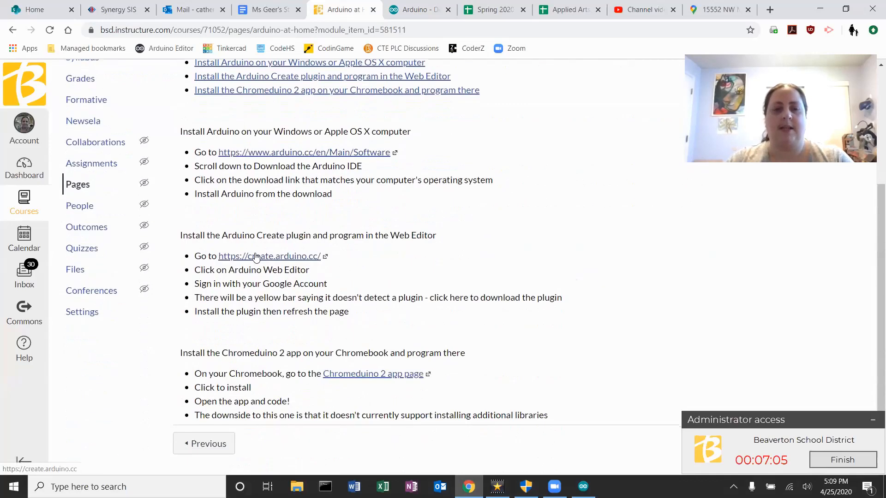
pyautogui.click(270, 256)
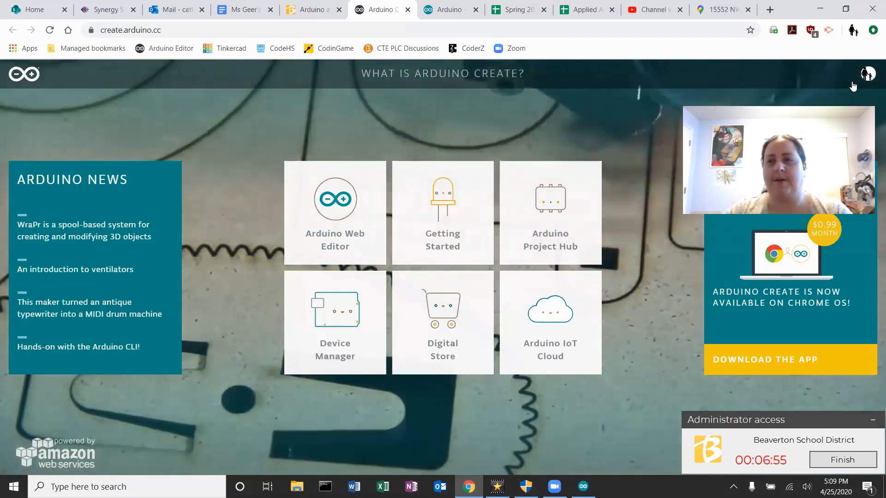
pyautogui.moveTo(842, 135)
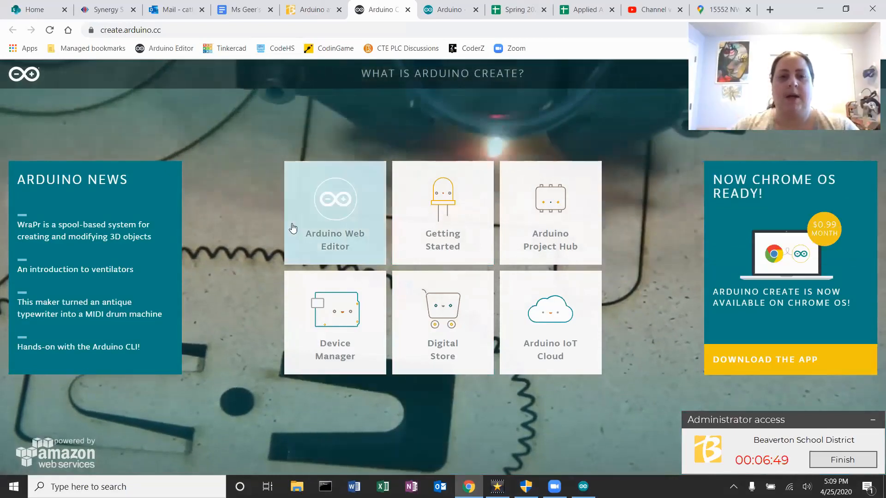
pyautogui.moveTo(334, 212)
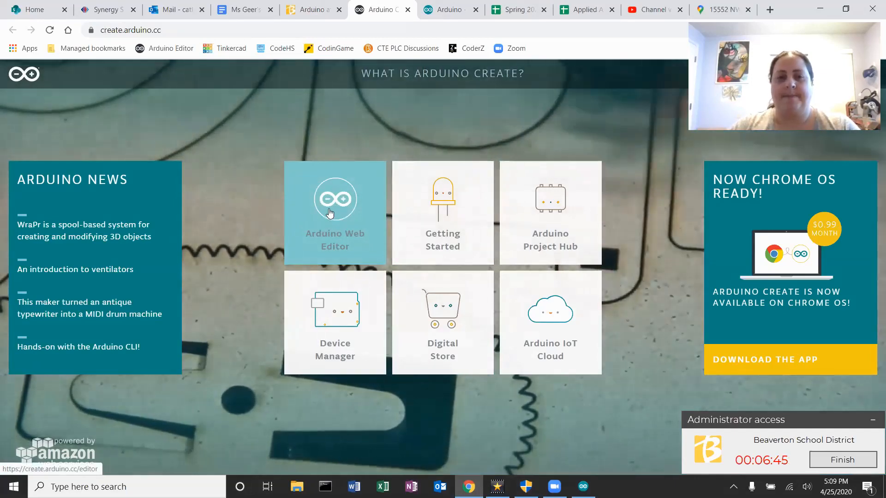
# - Launch the Arduino Web Editor from the Create home page tiles
pyautogui.click(335, 213)
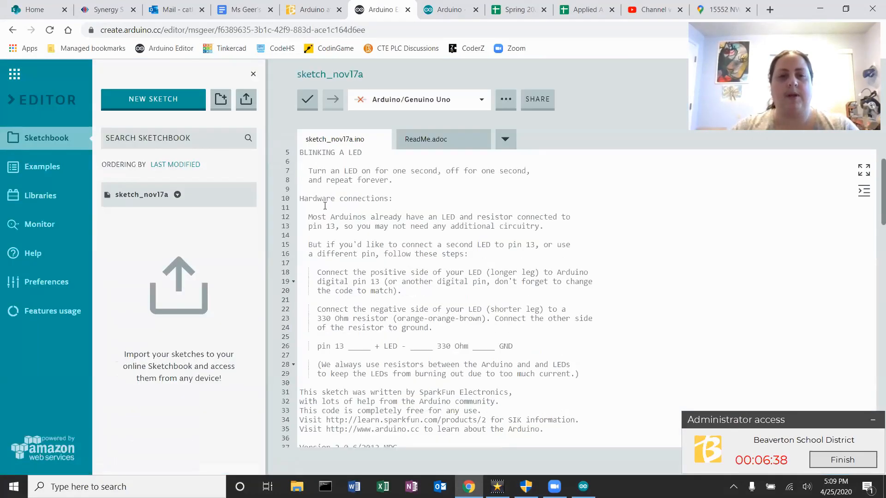
pyautogui.scroll(-3)
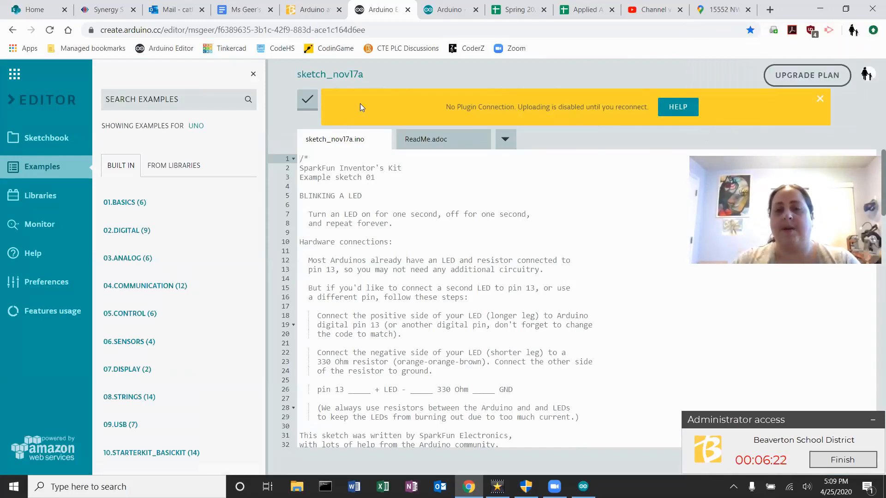
pyautogui.moveTo(424, 110)
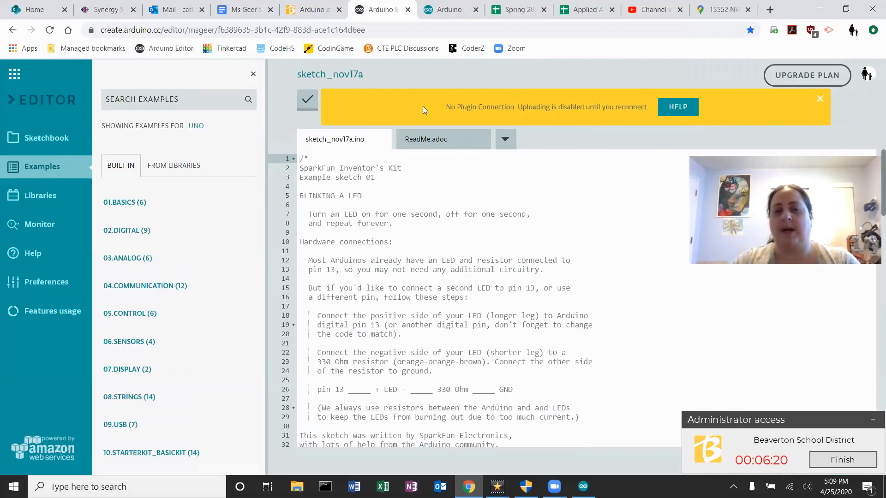
pyautogui.moveTo(372, 112)
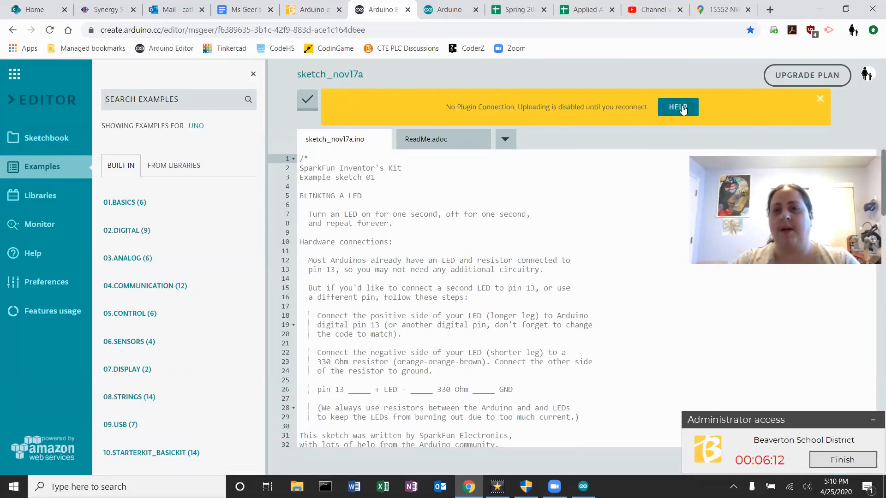
# - Reach the plugin installation welcome page via Help on the No Plugin Connection bar
pyautogui.click(677, 107)
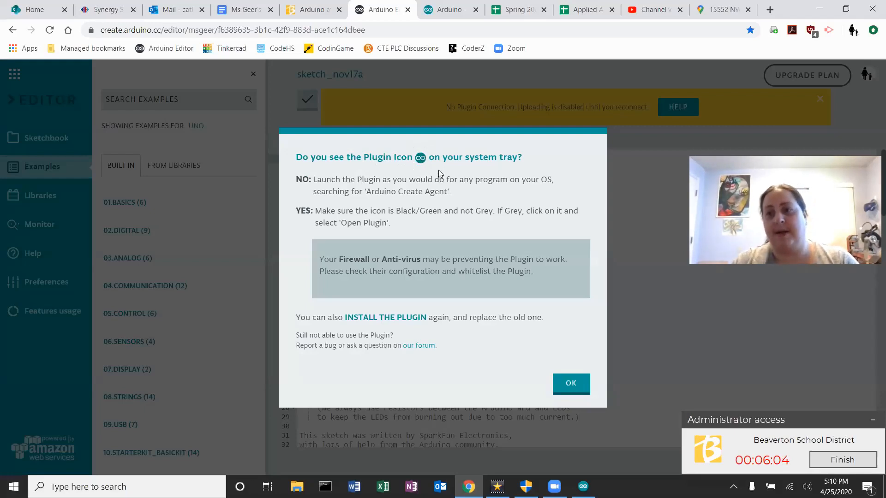
pyautogui.moveTo(379, 366)
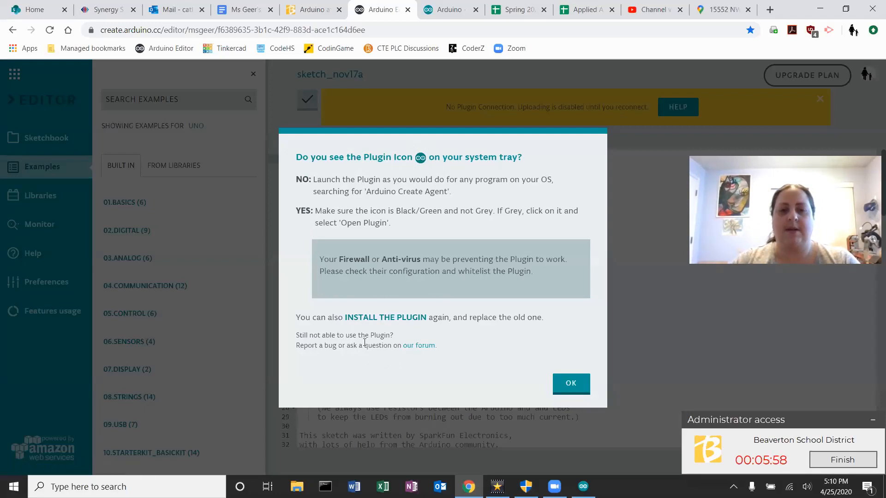
pyautogui.click(385, 317)
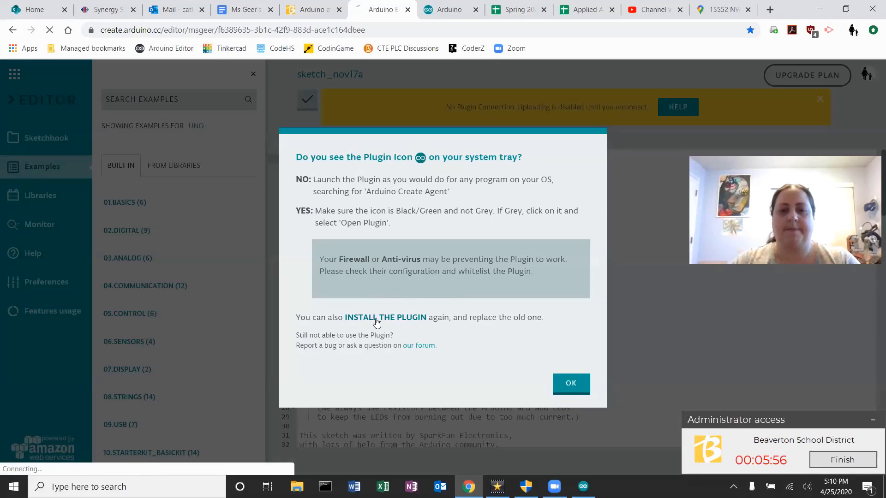
pyautogui.click(386, 317)
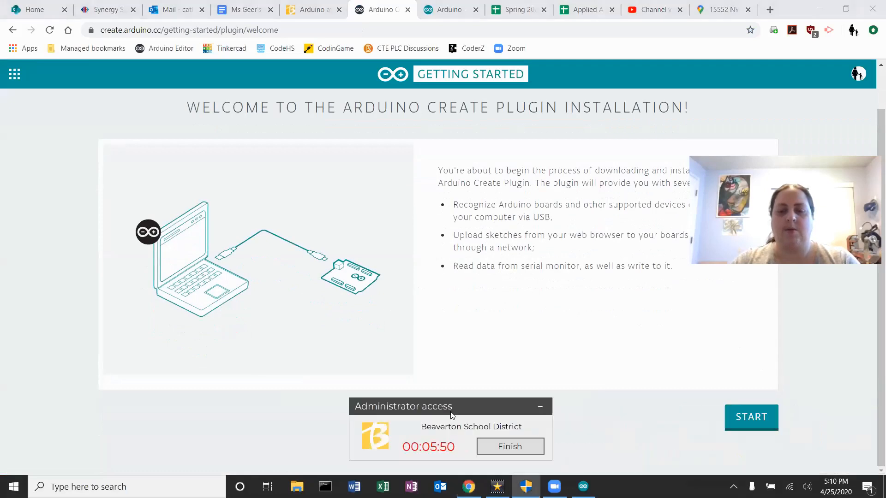
# - Download the Windows ArduinoCreateAgent installer and run it from the download bar
pyautogui.moveTo(450, 406); pyautogui.dragTo(111, 407)
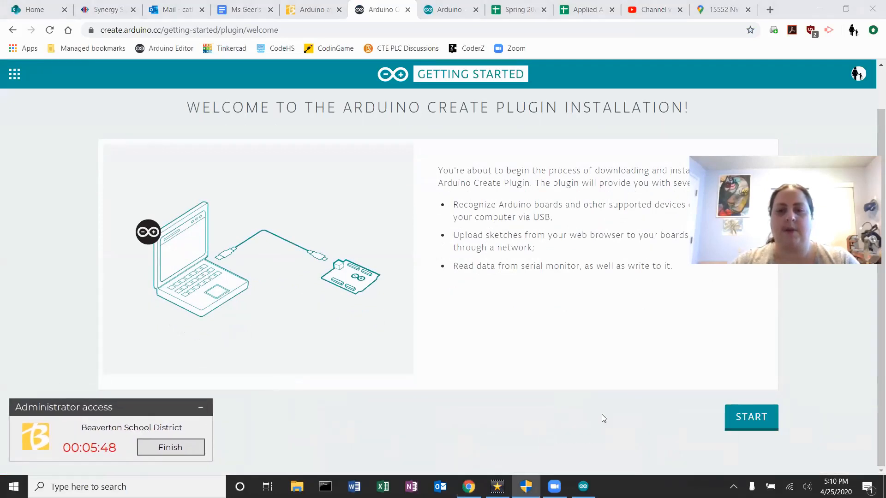
pyautogui.click(752, 417)
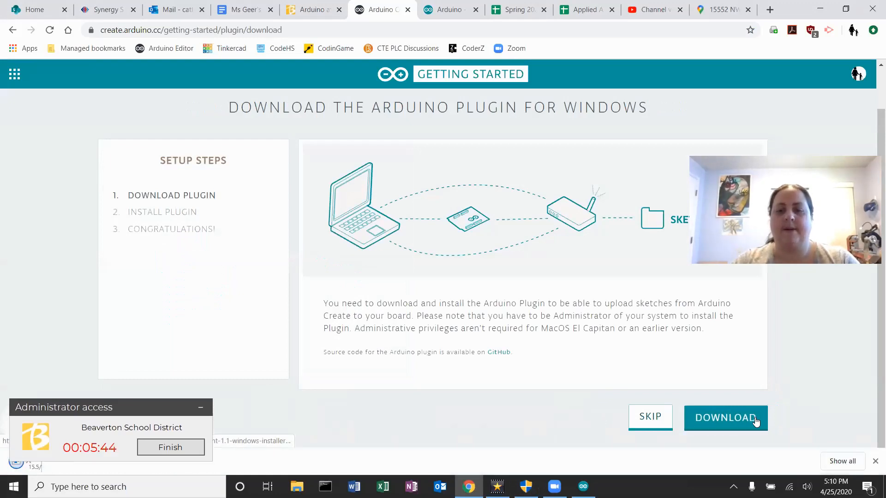
pyautogui.click(725, 417)
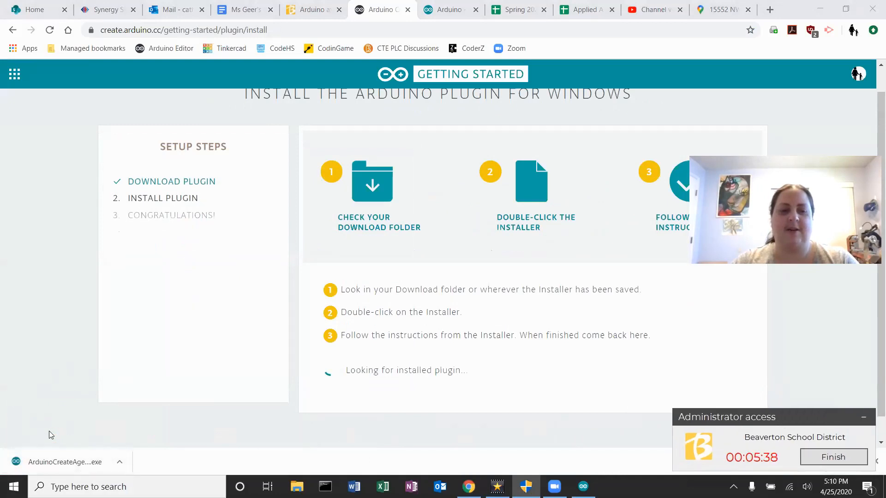
pyautogui.click(65, 462)
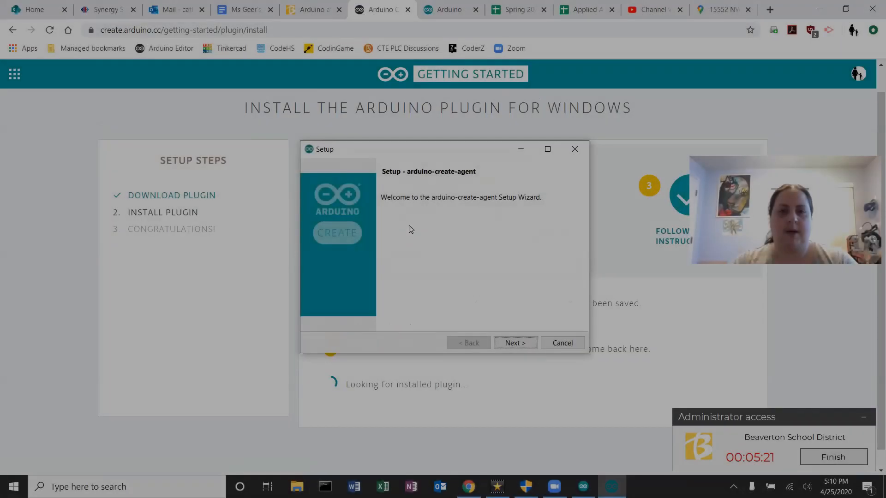
pyautogui.moveTo(499, 328)
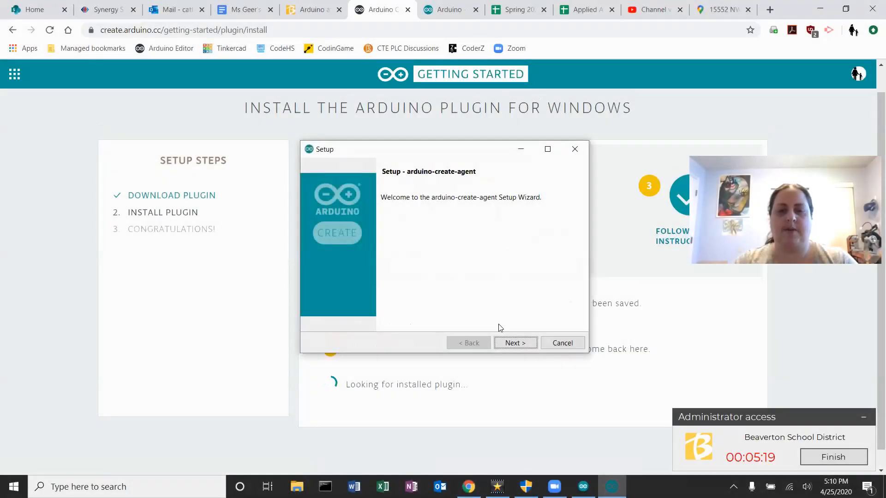
# - Accept the license agreement and continue to the installation folder choice
pyautogui.click(515, 343)
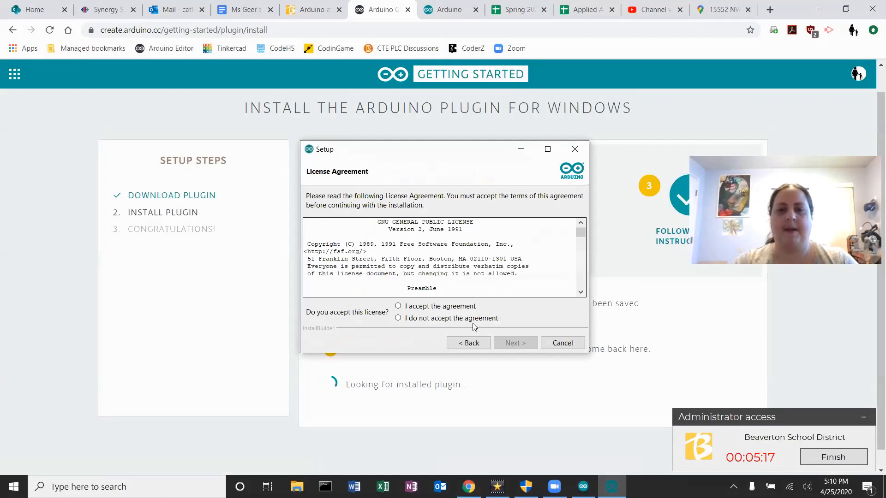
pyautogui.click(398, 305)
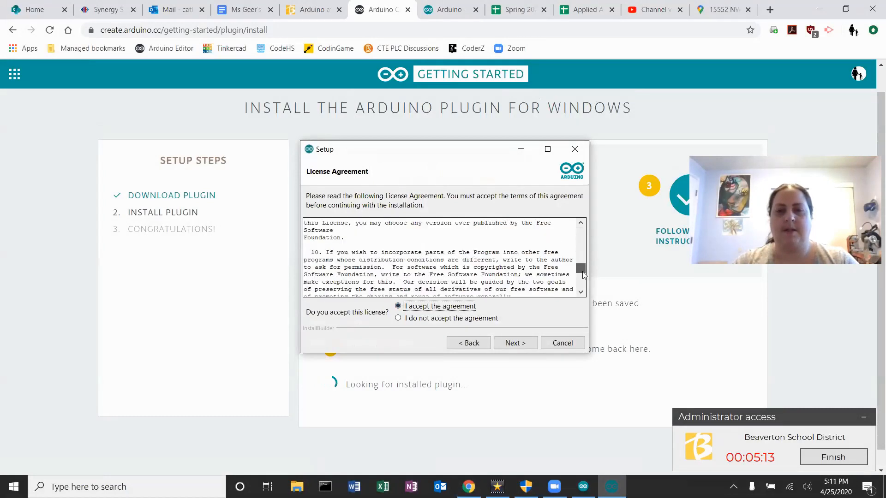
pyautogui.scroll(-3)
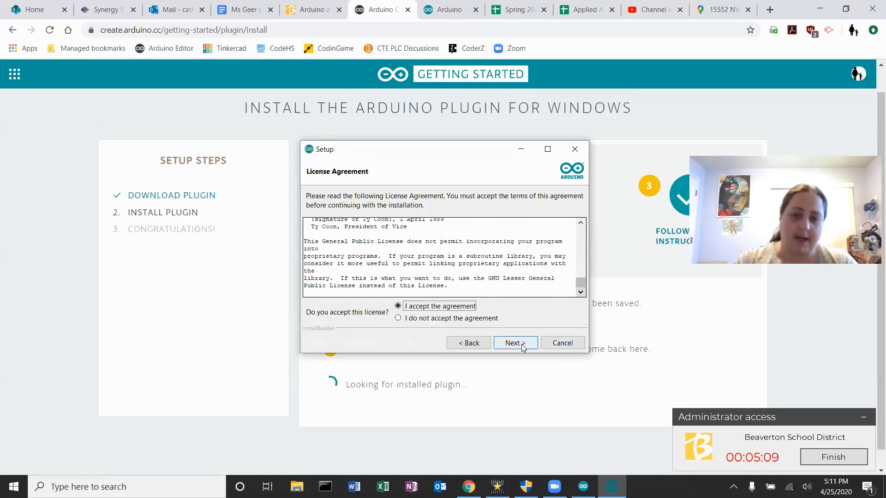
pyautogui.click(512, 344)
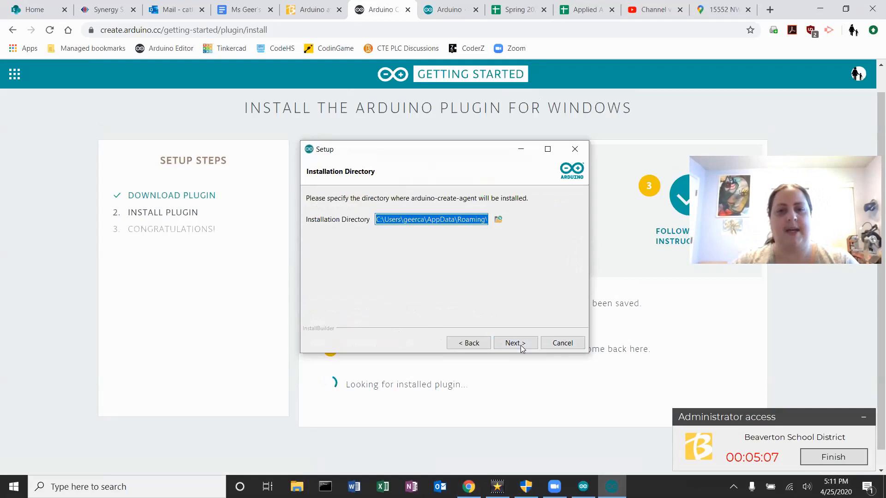
pyautogui.moveTo(446, 230)
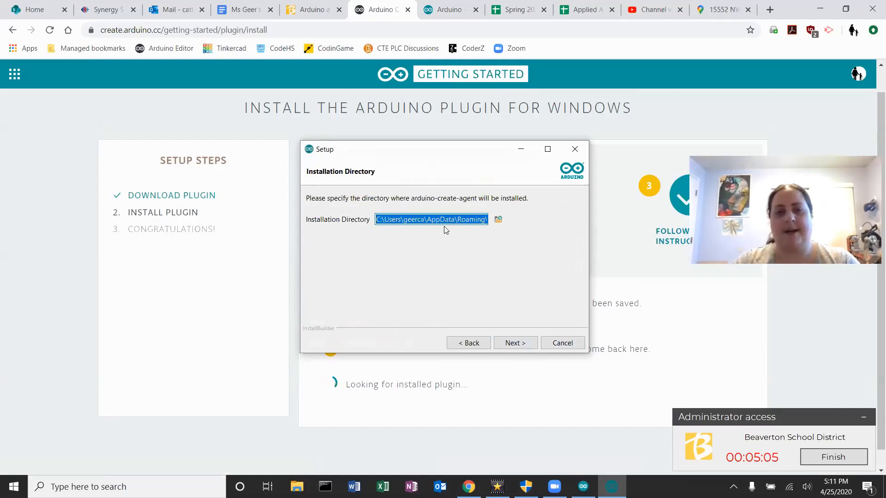
pyautogui.moveTo(508, 339)
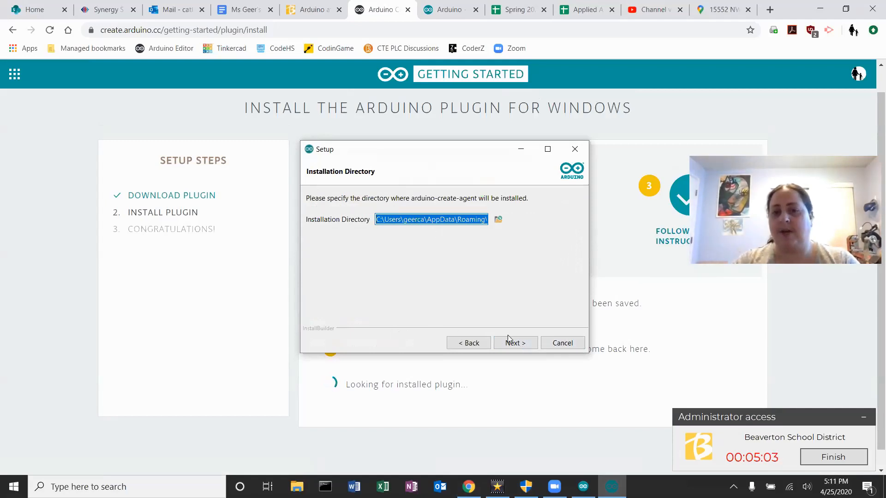
# - Install the agent to the default folder with Chrome/Firefox-only support and finish the wizard
pyautogui.click(515, 343)
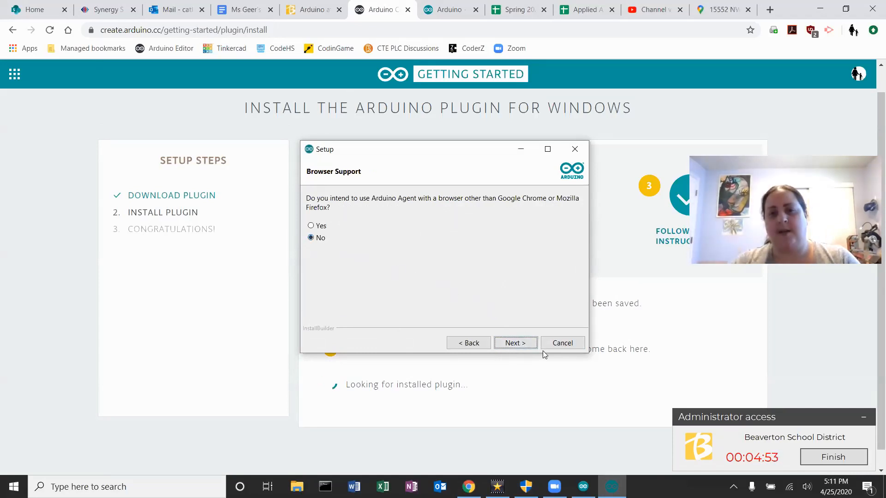
pyautogui.click(515, 343)
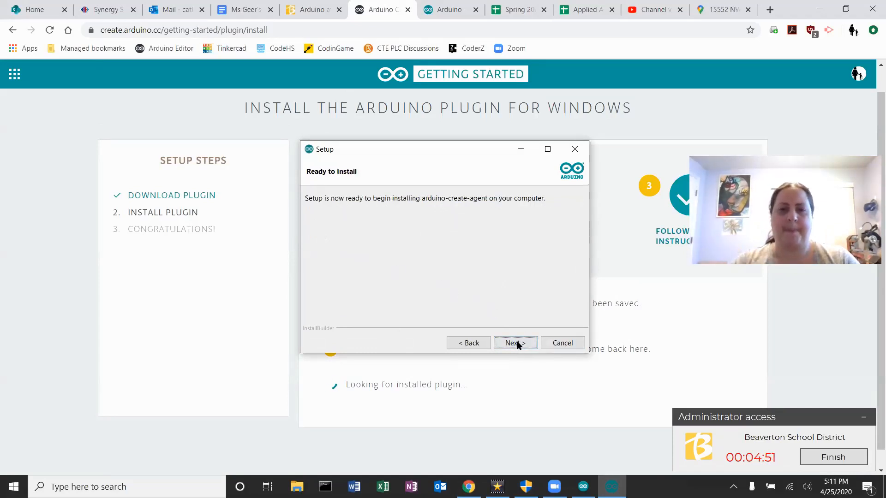
pyautogui.click(515, 344)
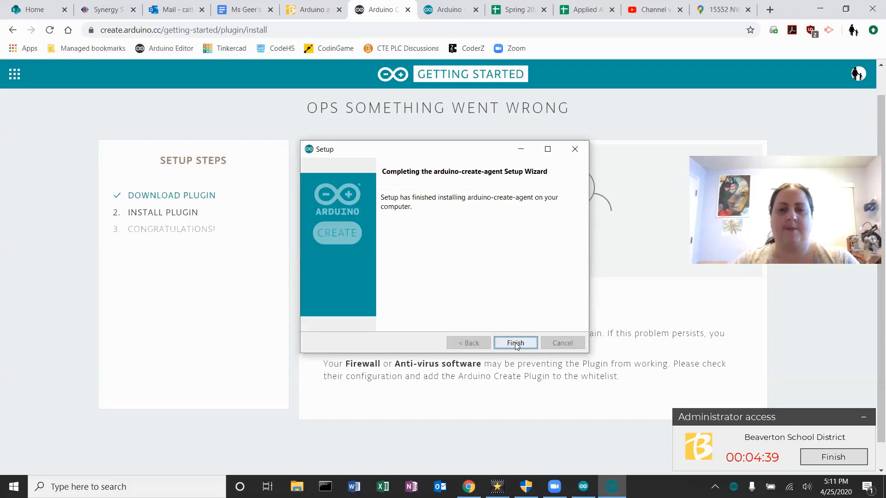
pyautogui.click(515, 343)
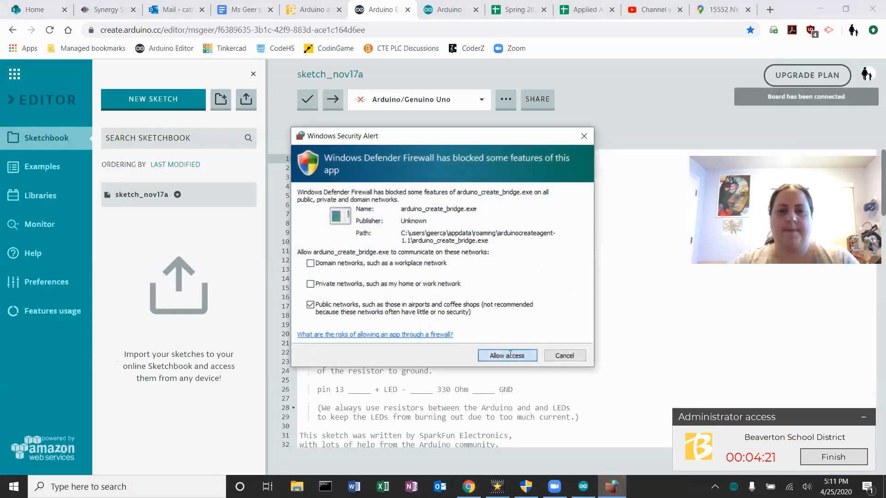
# - Allow the Create bridge through the firewall and bring up the board and port chooser
pyautogui.click(506, 356)
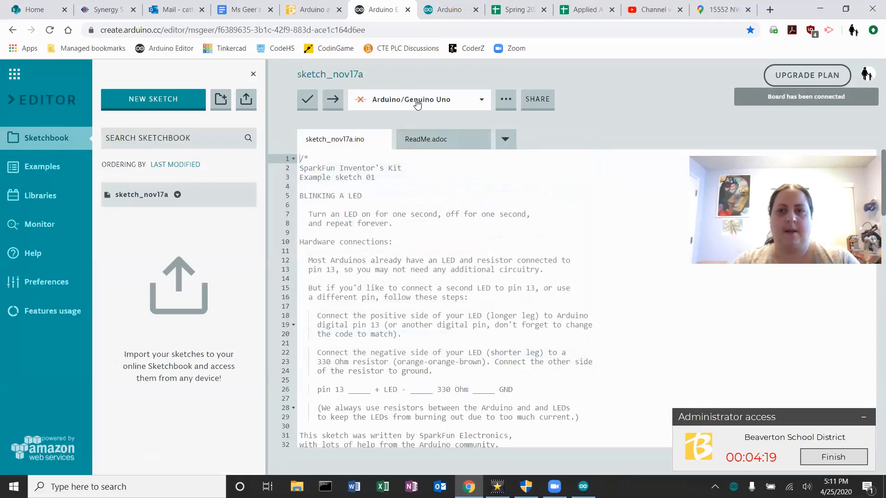
pyautogui.click(418, 100)
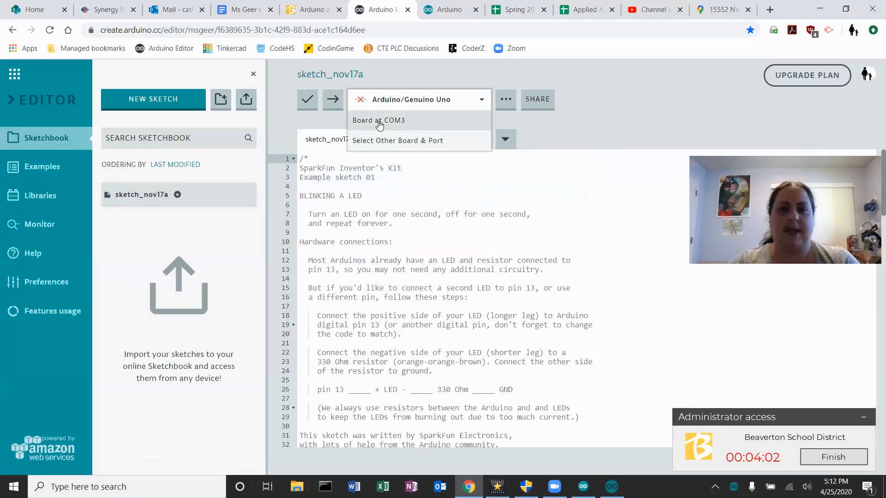
pyautogui.click(396, 141)
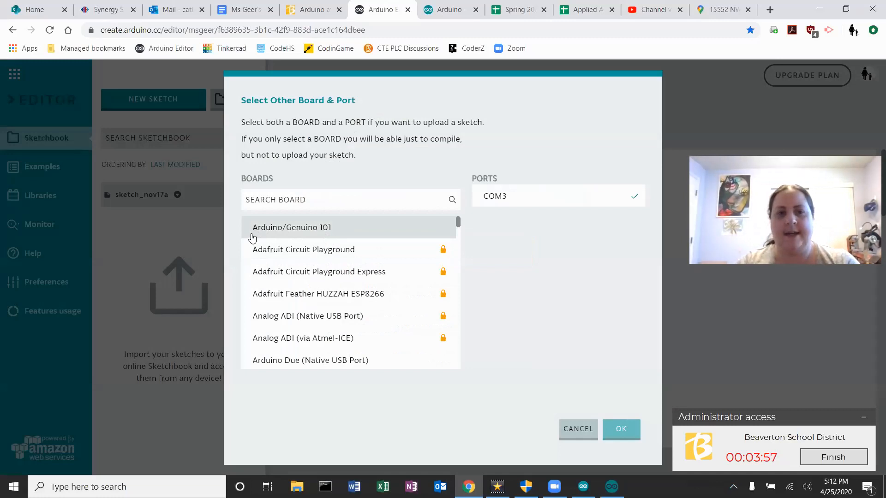
pyautogui.moveTo(304, 337)
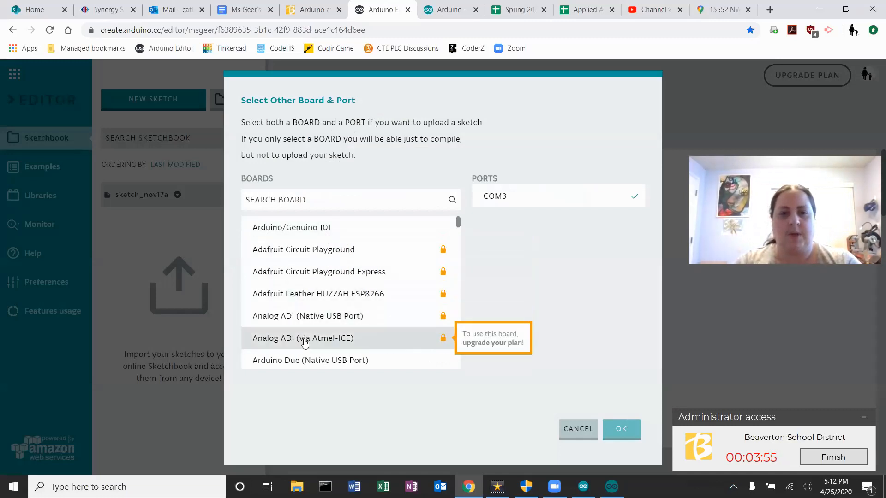
pyautogui.moveTo(305, 227)
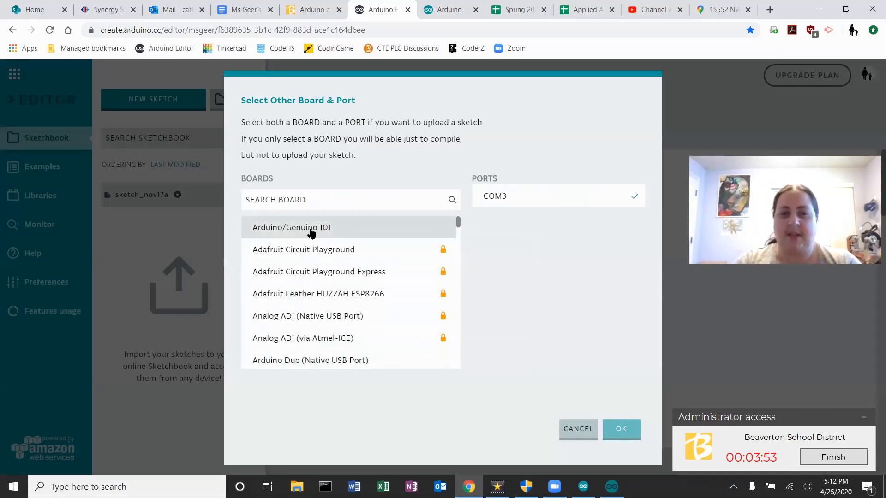
# - Pick Arduino Uno from the Boards list with COM3 checked and confirm
pyautogui.click(292, 227)
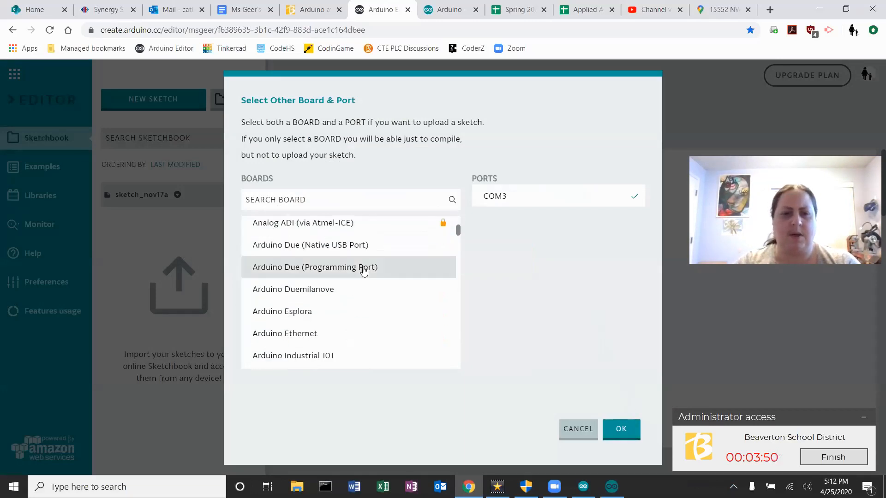
pyautogui.scroll(-3)
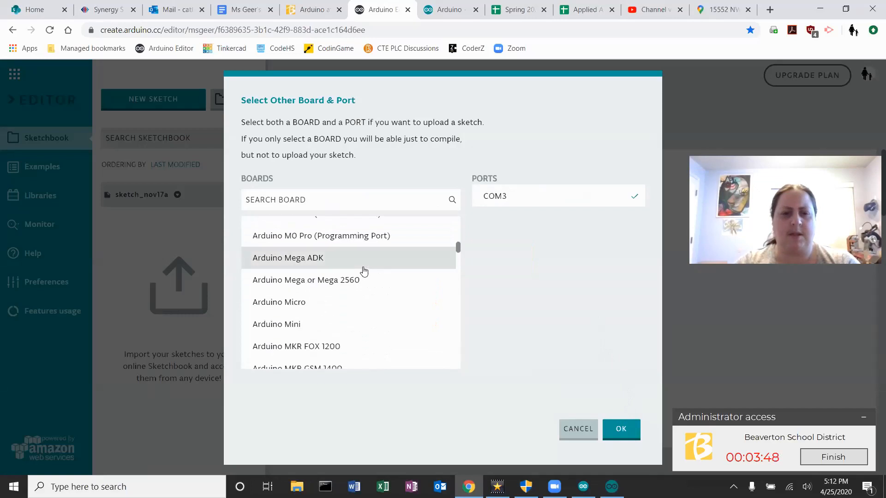
pyautogui.scroll(-3)
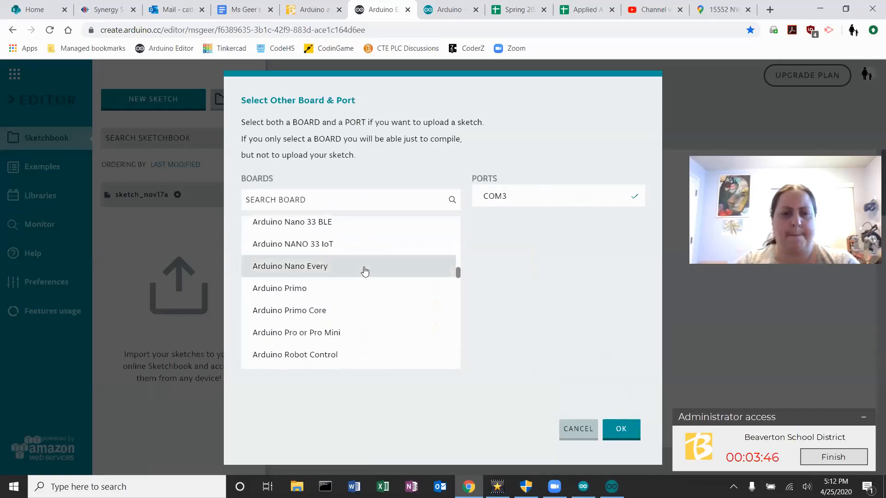
pyautogui.scroll(-3)
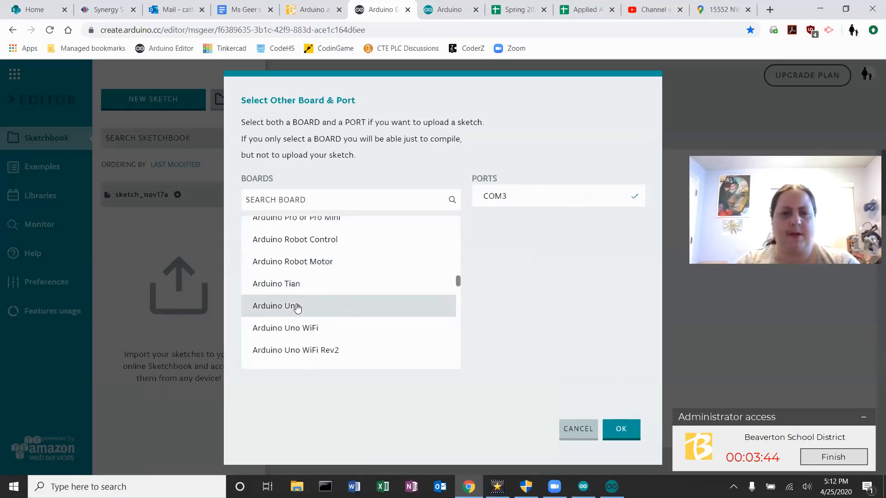
pyautogui.click(276, 305)
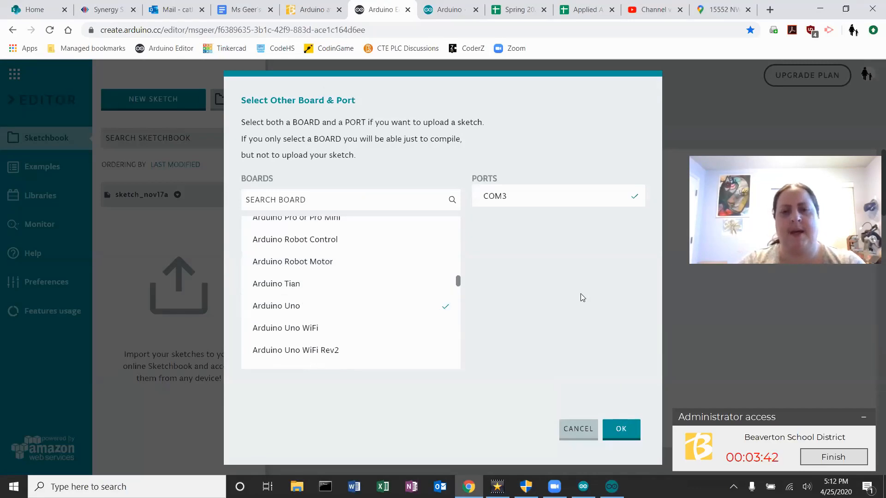
pyautogui.moveTo(633, 421)
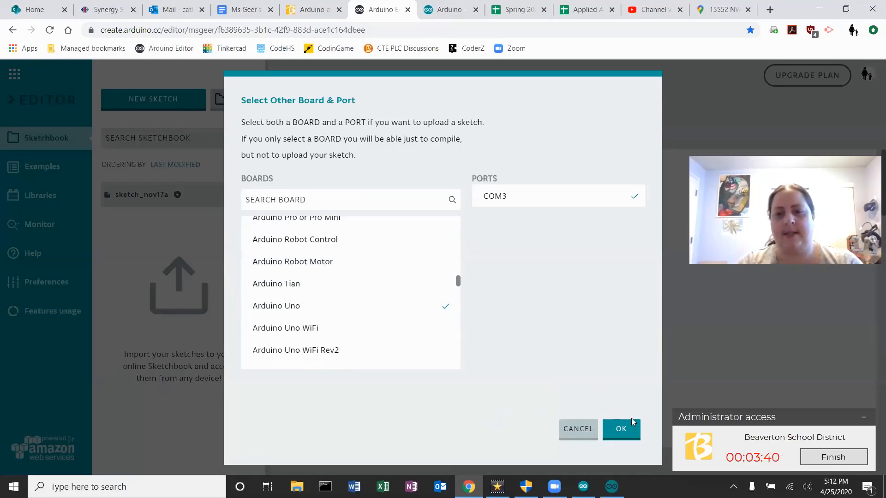
pyautogui.click(621, 429)
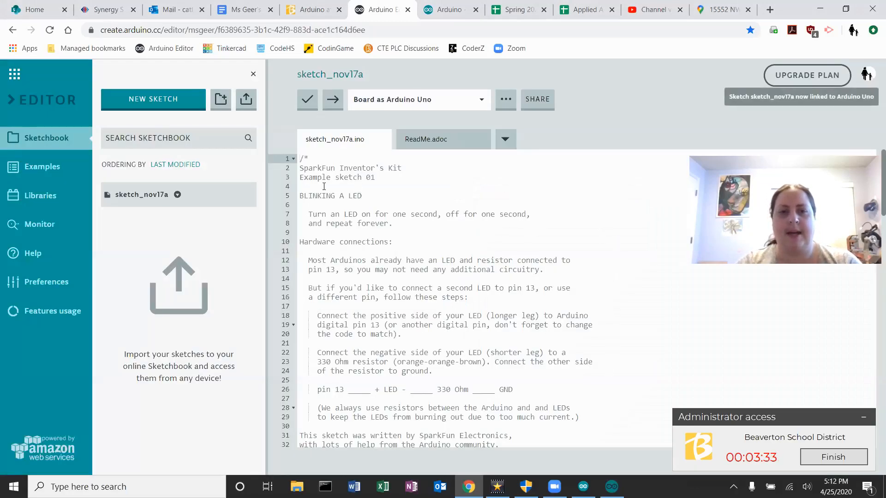
# - Verify the blink sketch so it compiles with 'Success: Done verifying'
pyautogui.moveTo(321, 196); pyautogui.dragTo(413, 371)
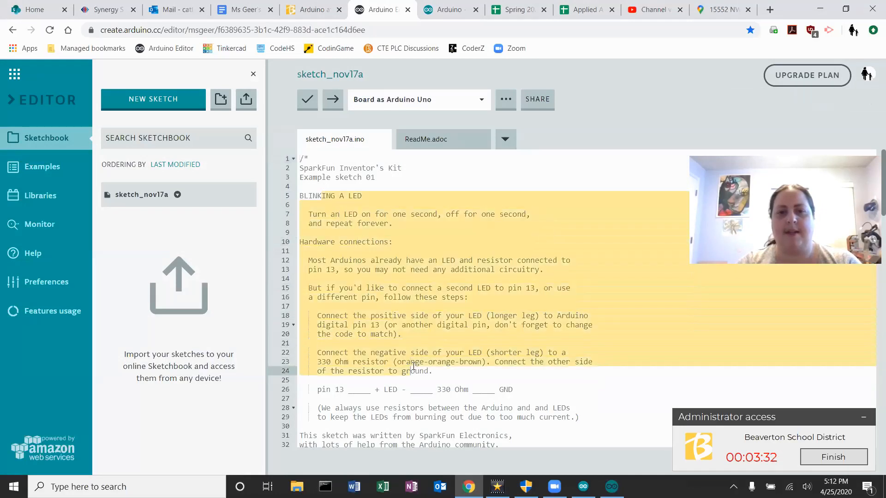
pyautogui.click(307, 100)
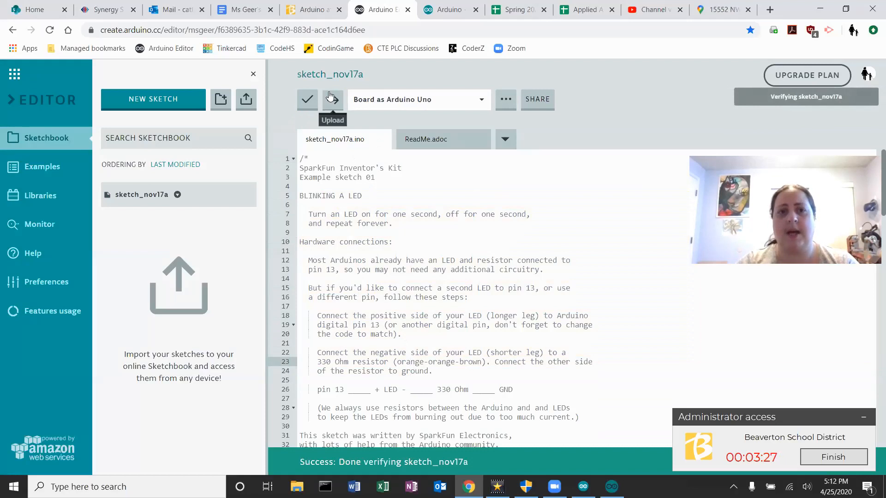
pyautogui.moveTo(514, 92)
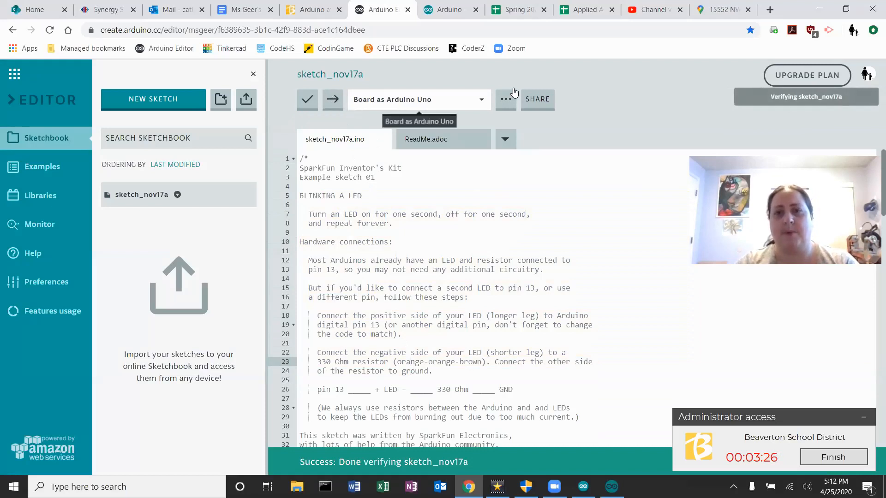